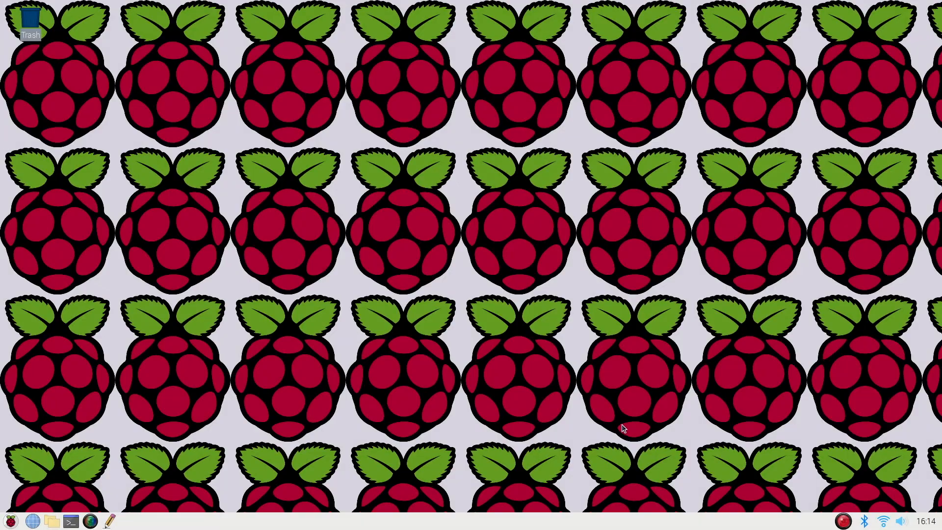
mouse_move(640, 387)
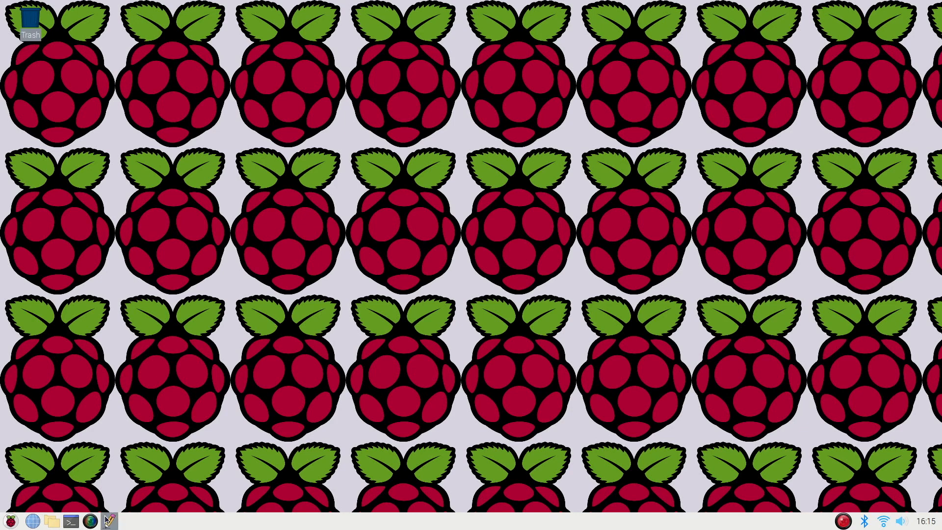
Step: In a terminal, run 'sudo apt-get install cups' to install CUPS and its drivers
left_click(74, 521)
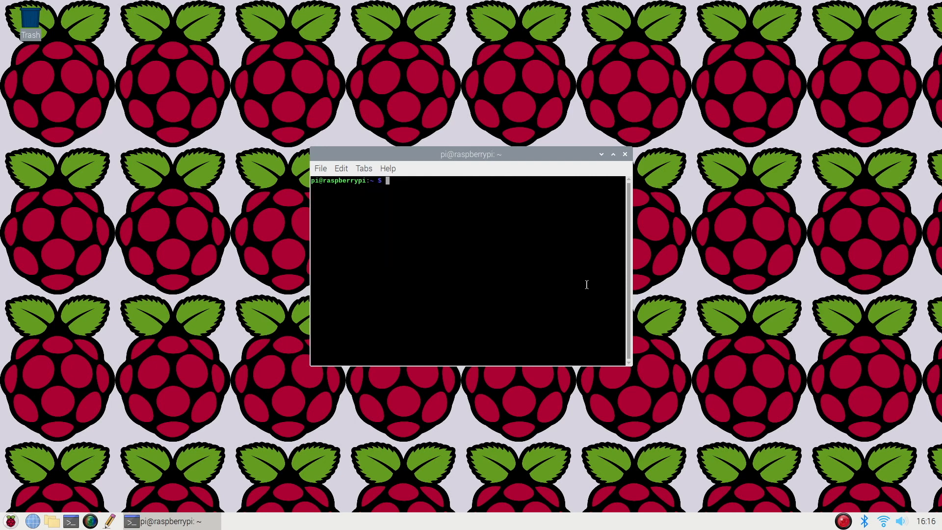
type("sudo apt")
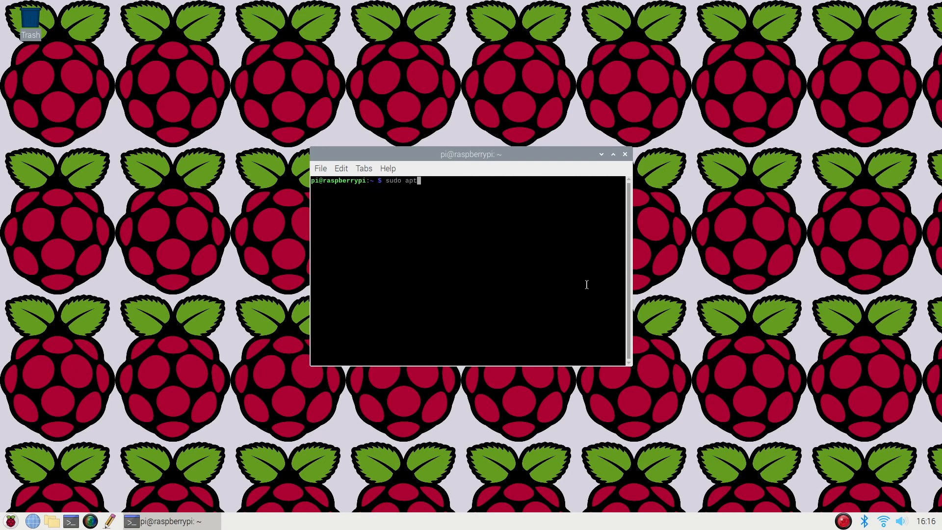
type("-get")
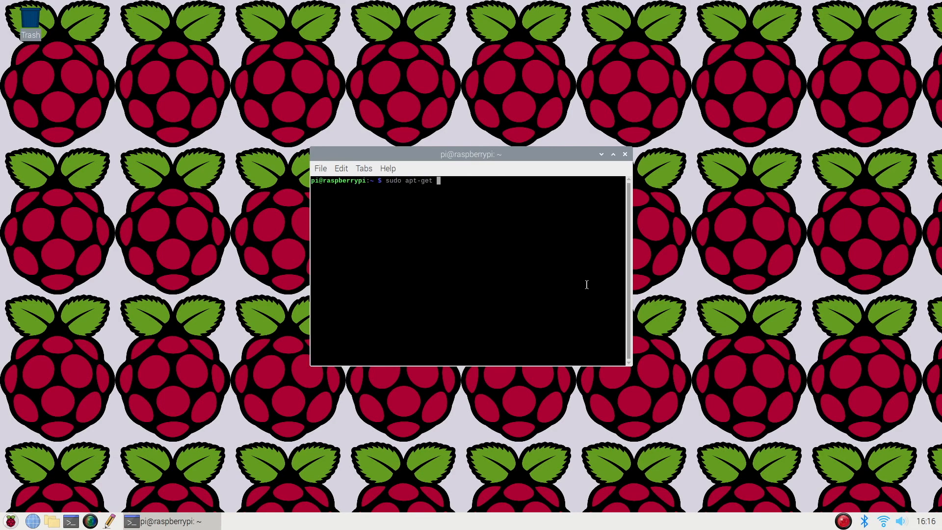
type("install c")
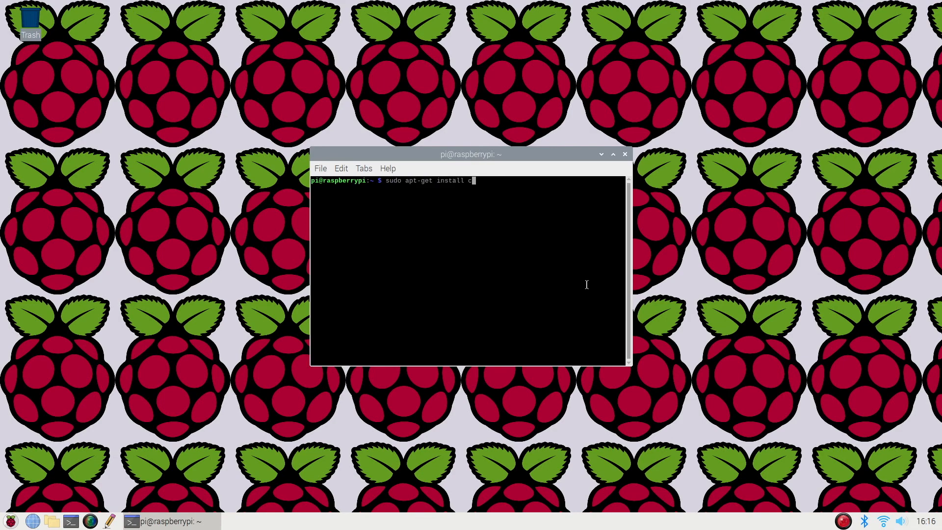
type("ups")
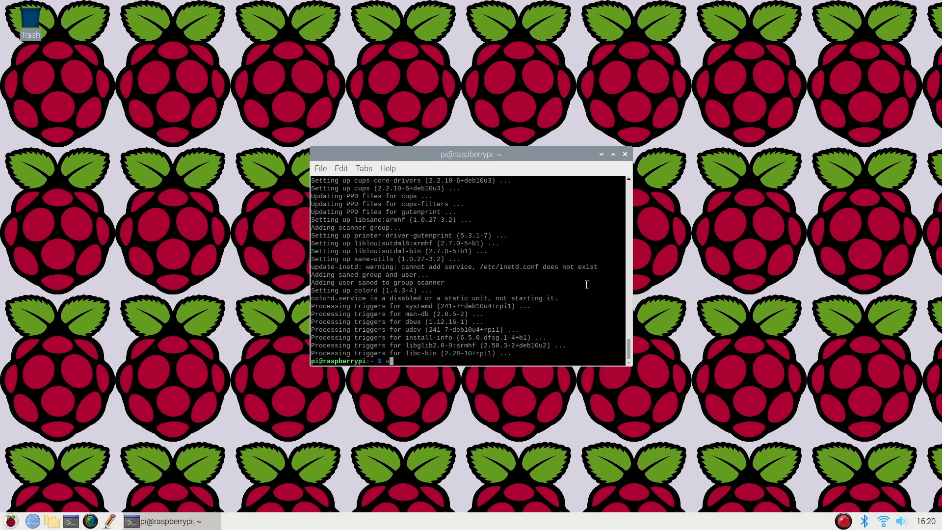
Step: Add user pi to the lpadmin group with 'sudo usermod -a -G lpadmin pi'
type("sudo u")
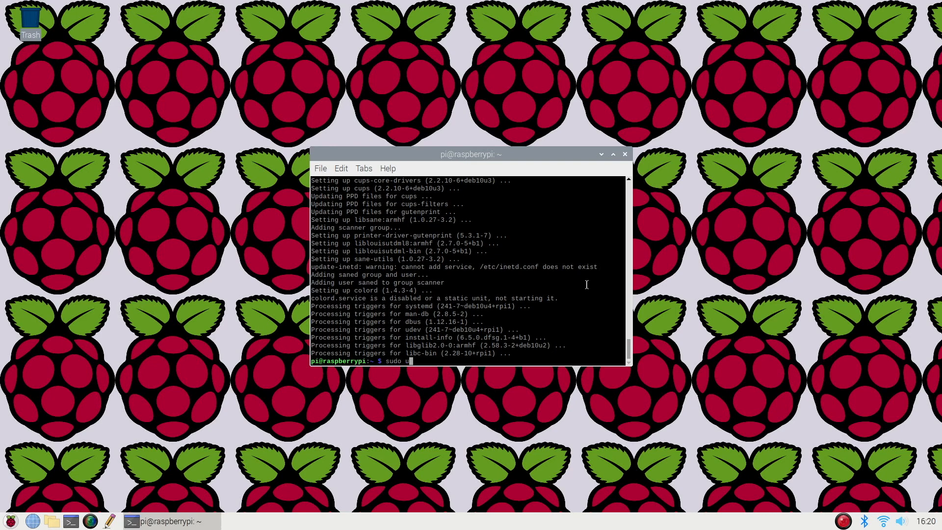
type("sermod -a")
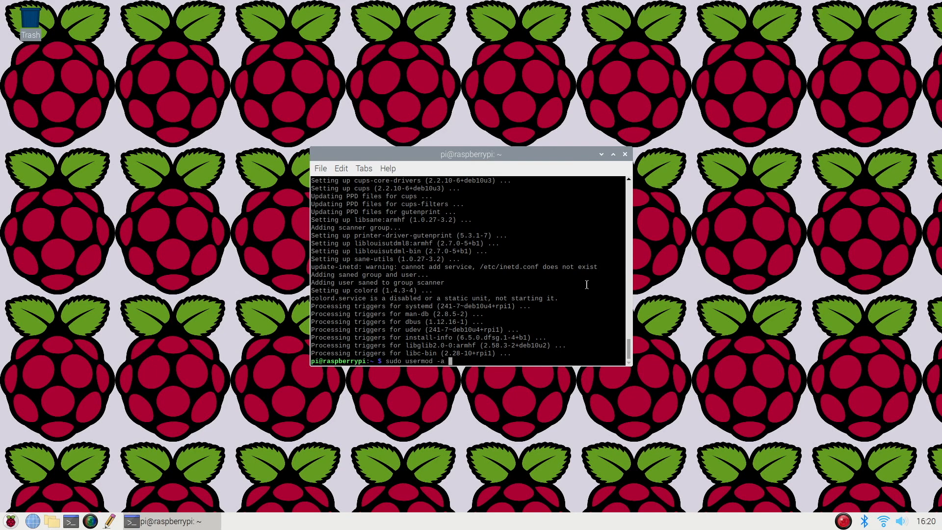
type("-G")
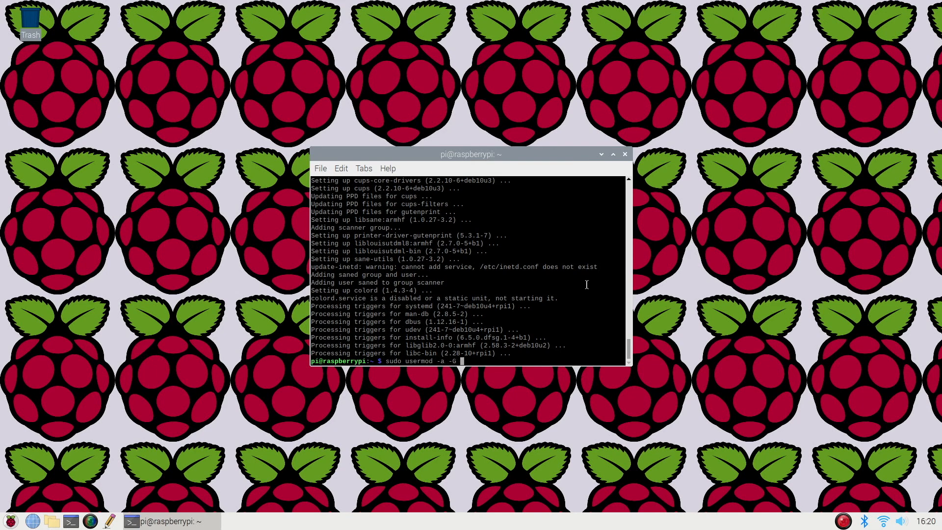
type("lpadmin pi")
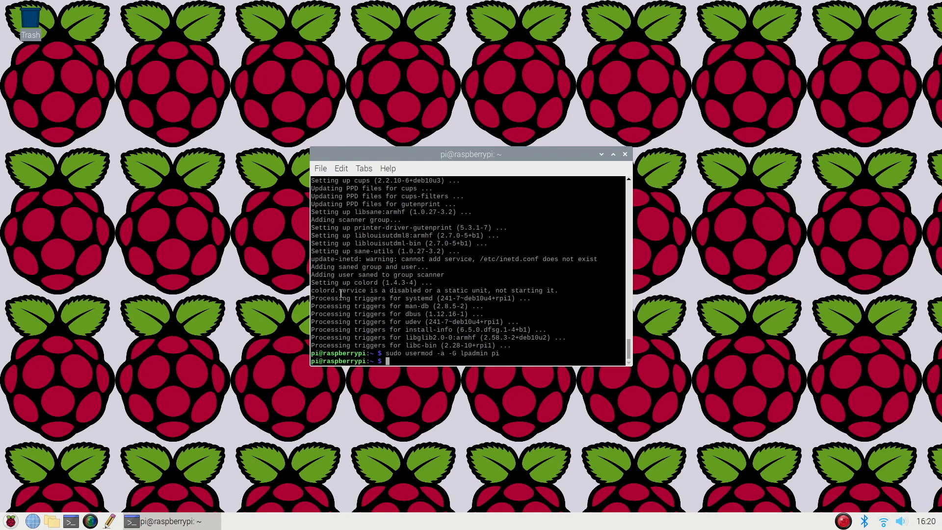
left_click(91, 521)
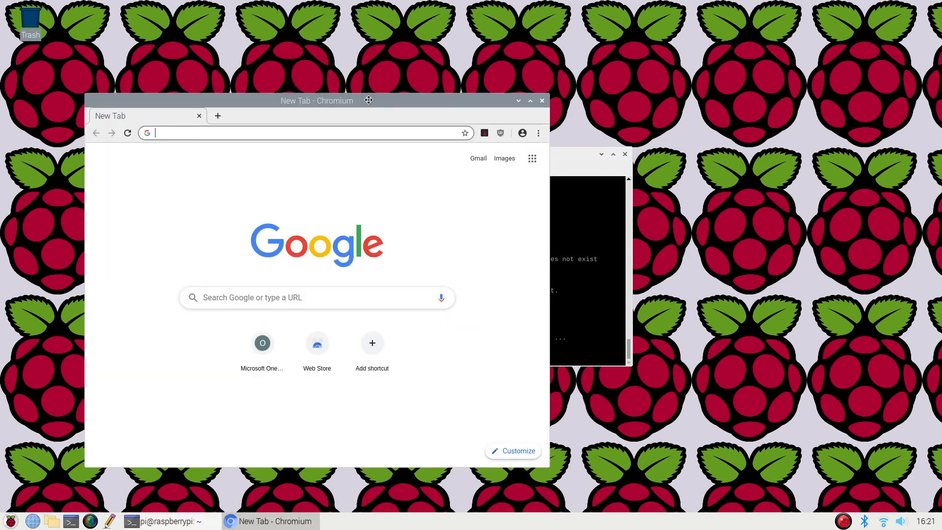
mouse_move(767, 55)
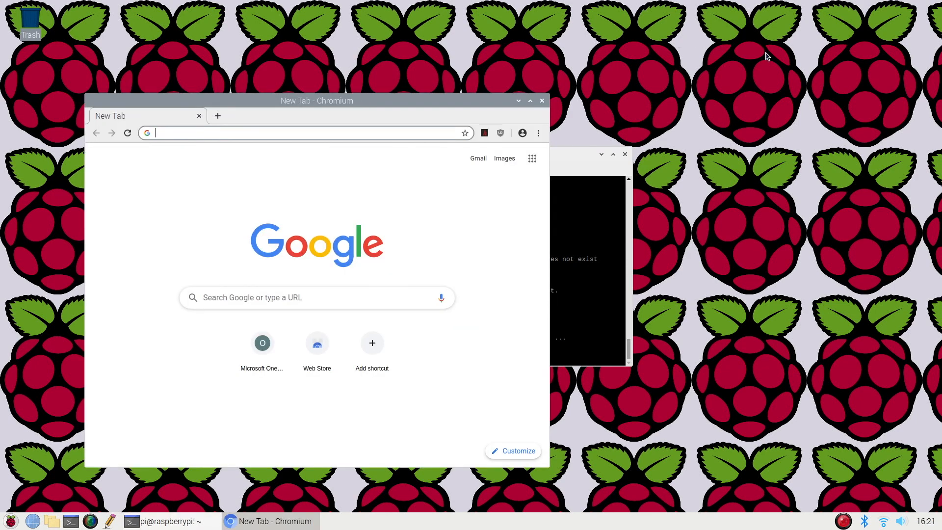
type("http")
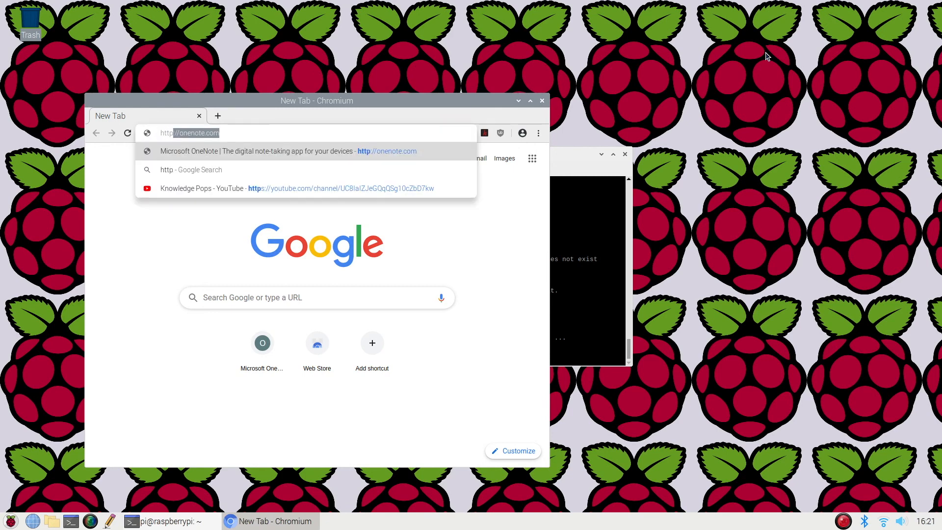
type("https://")
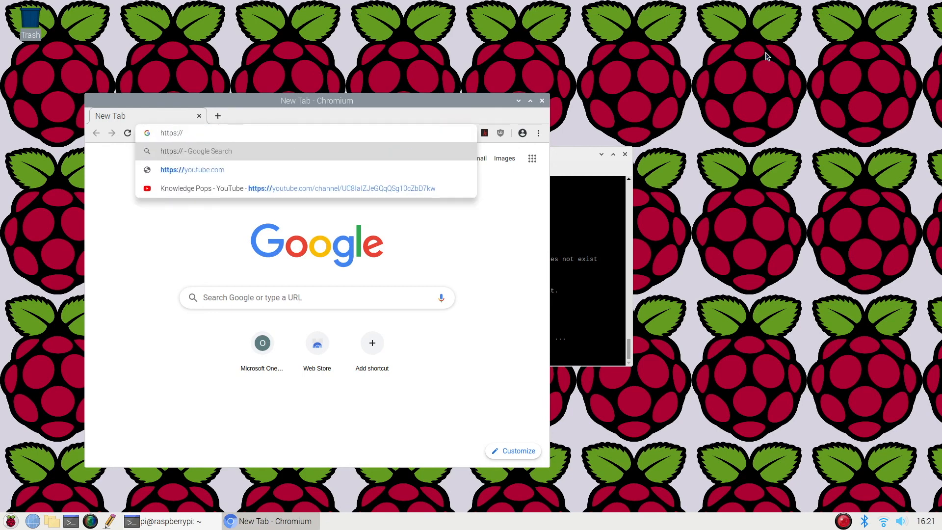
type("loc")
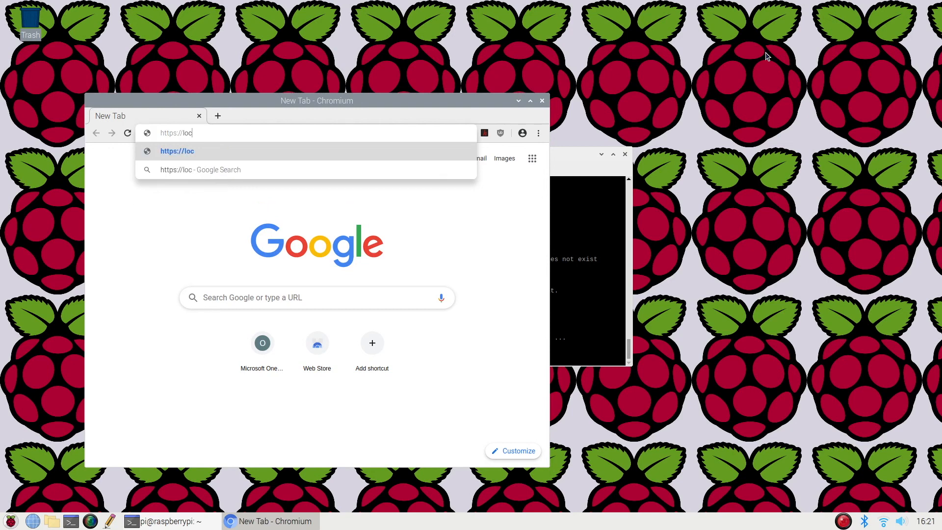
type("alhost")
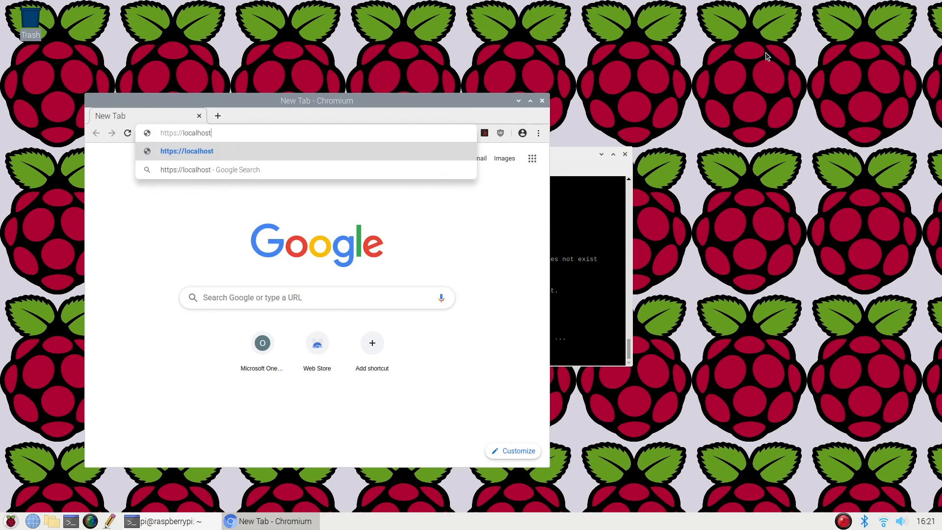
type(":")
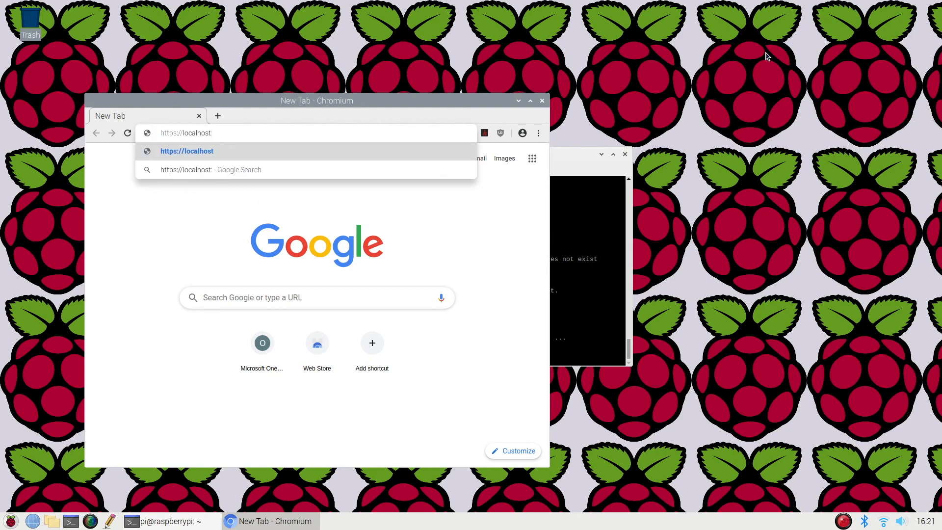
type("6")
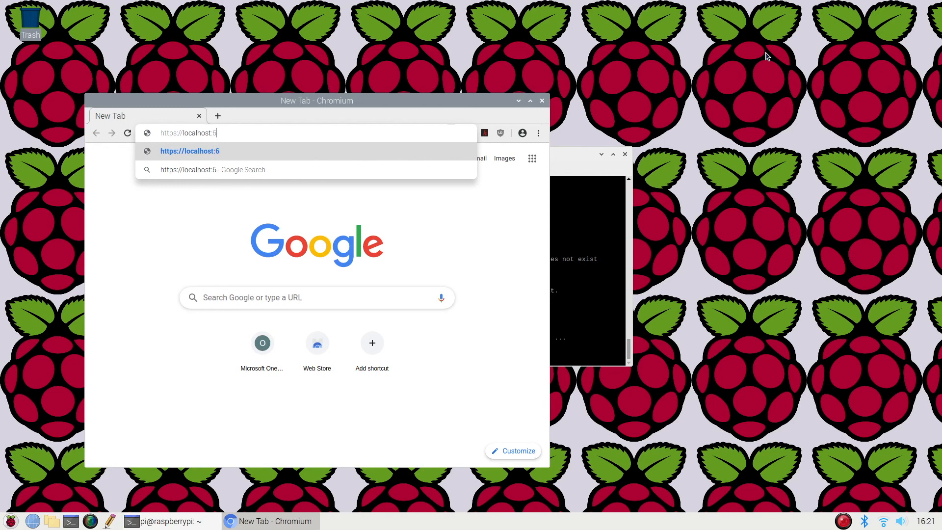
type("31")
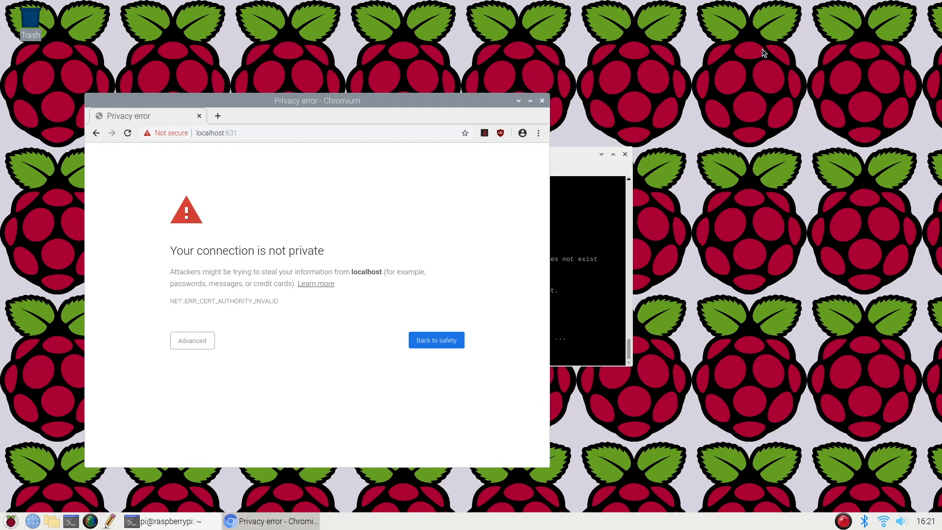
left_click(193, 340)
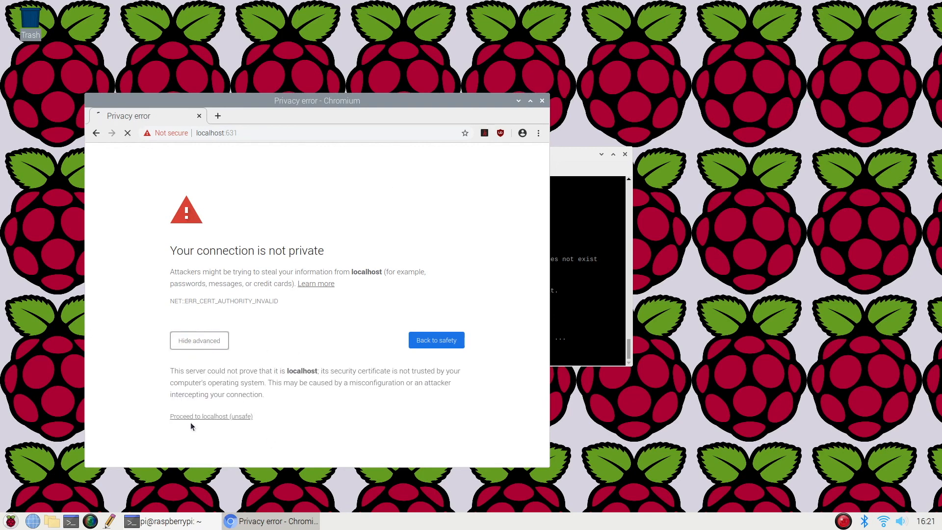
left_click(211, 416)
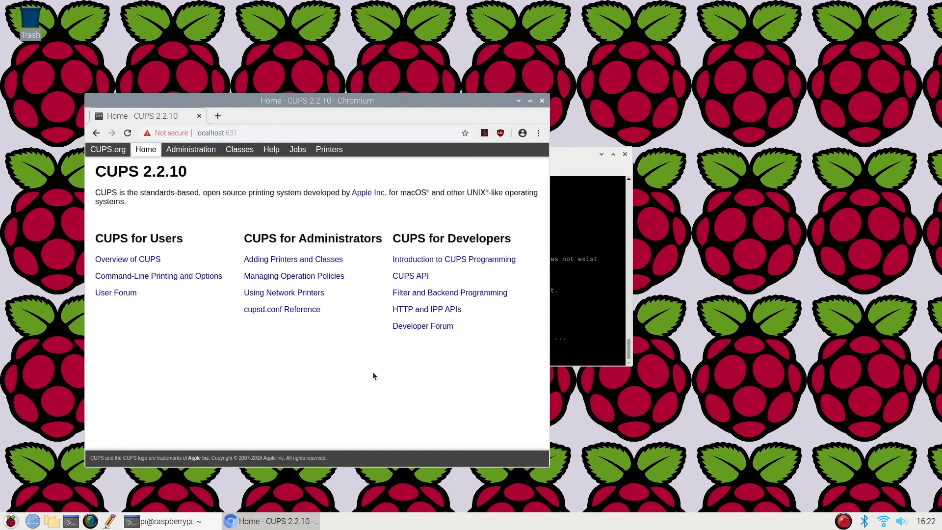
Step: Start Add Printer and sign in as pi with the administrator password
left_click(191, 150)
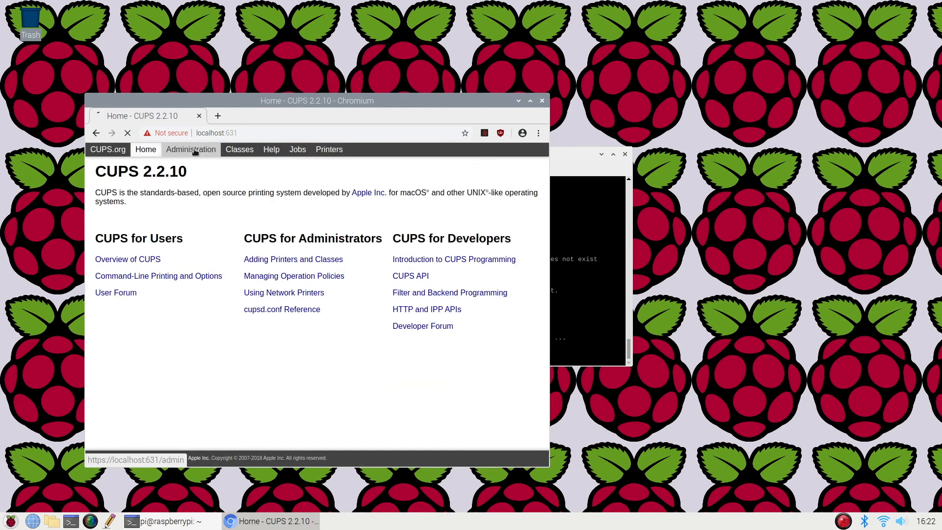
left_click(190, 149)
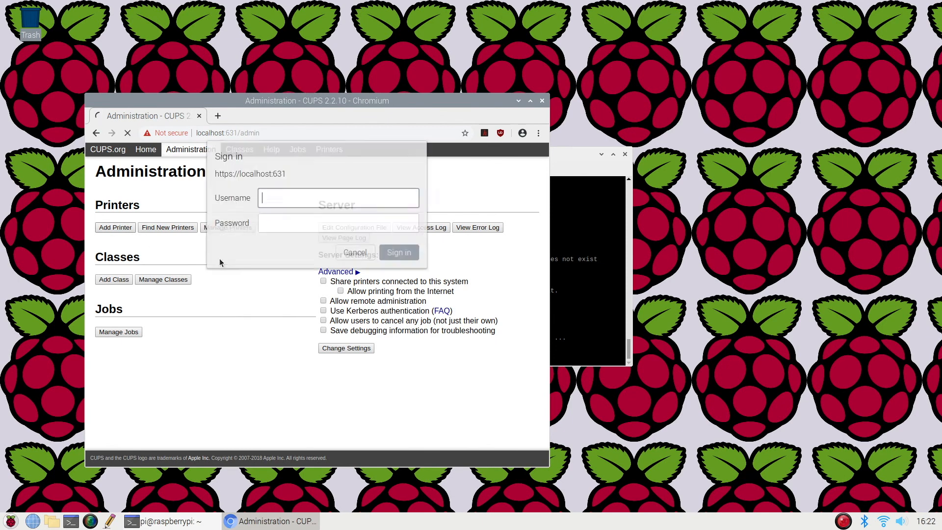
type("pi")
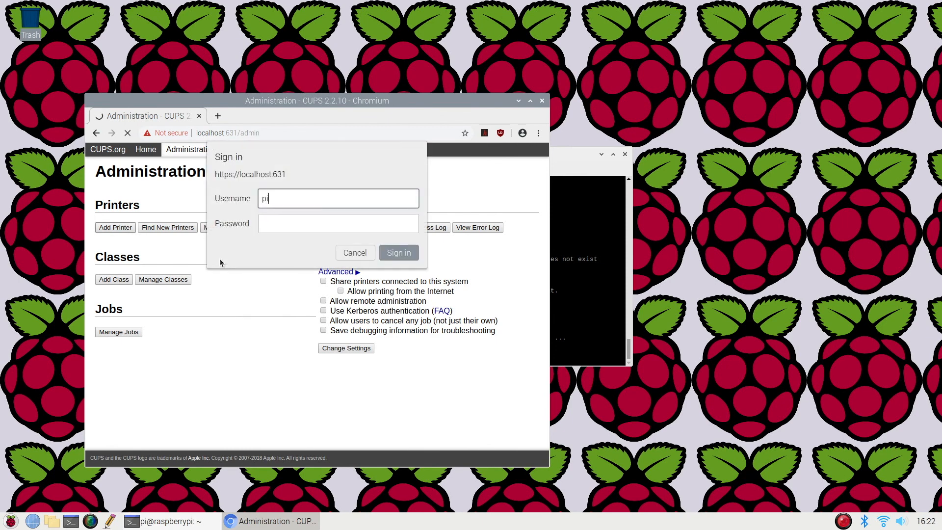
left_click(338, 223)
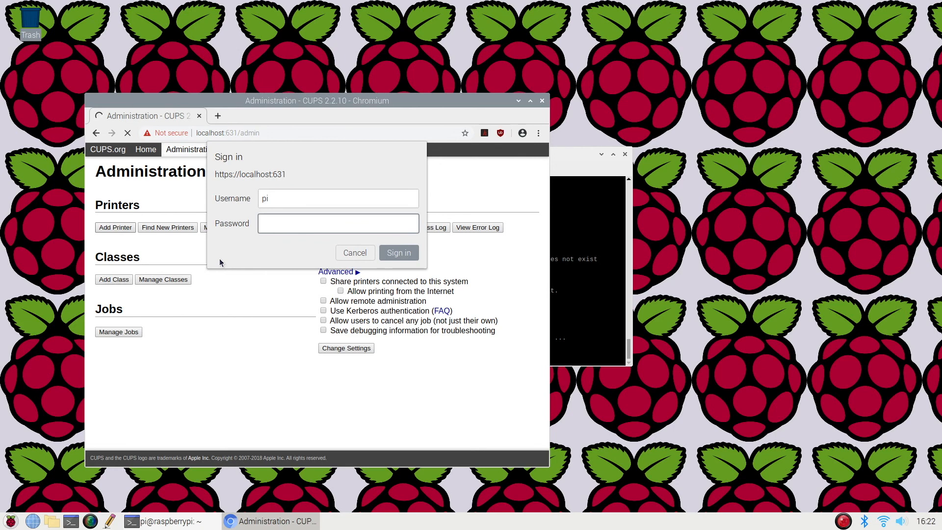
type("password")
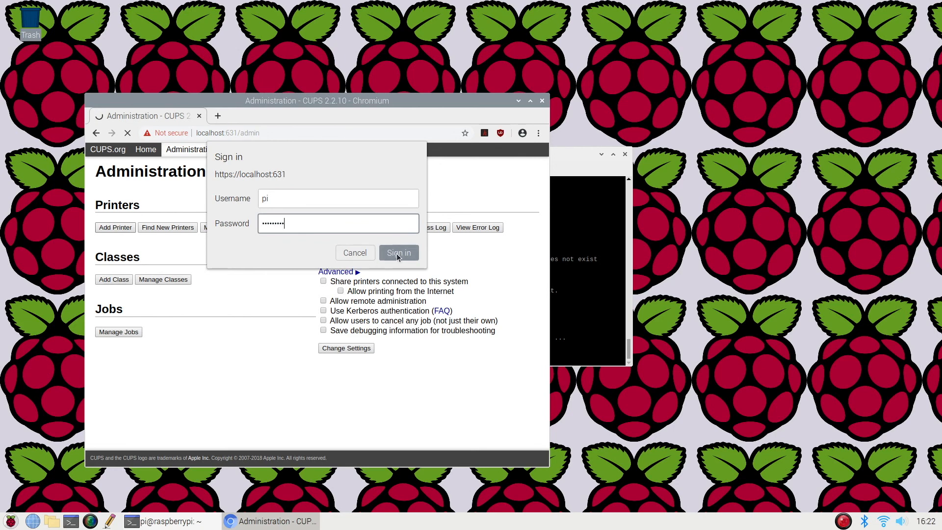
left_click(398, 253)
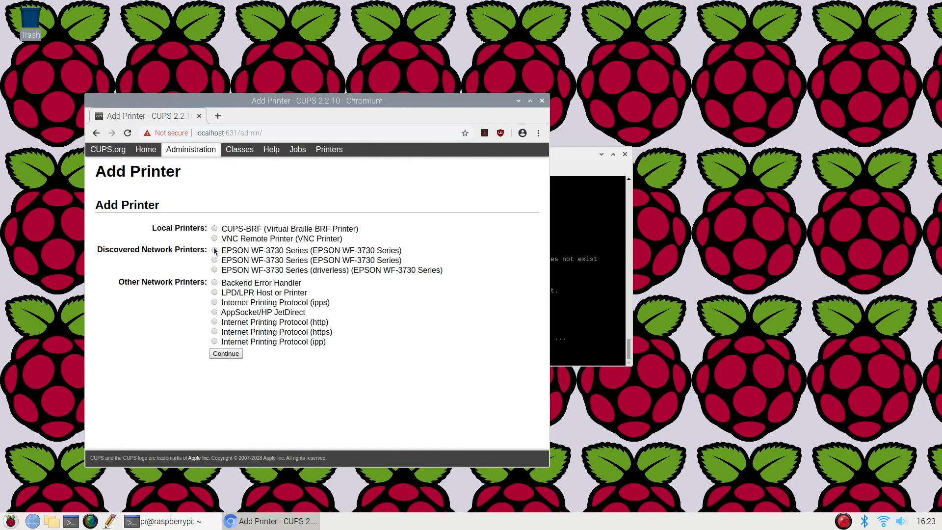
mouse_move(217, 257)
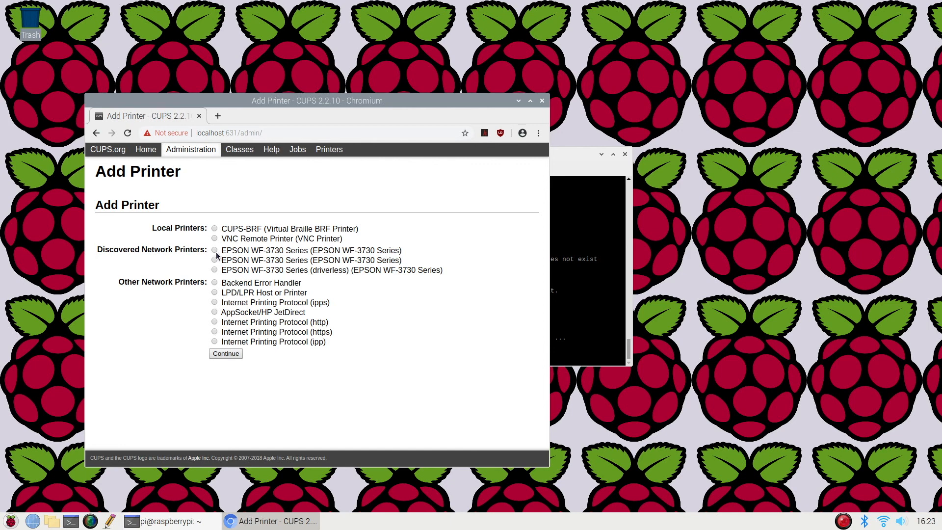
Step: Select 'EPSON WF-3730 Series (driverless)' and keep its suggested name and description
left_click(214, 251)
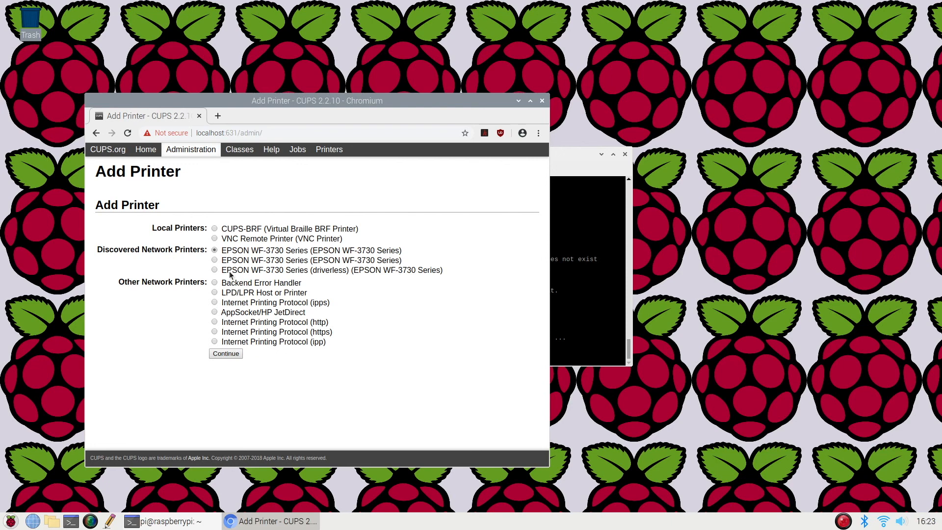
left_click(215, 269)
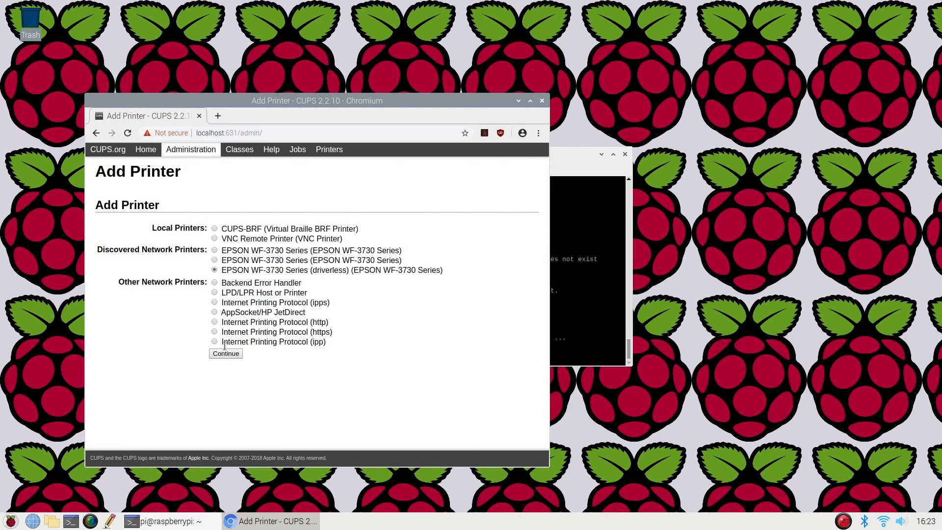
left_click(225, 352)
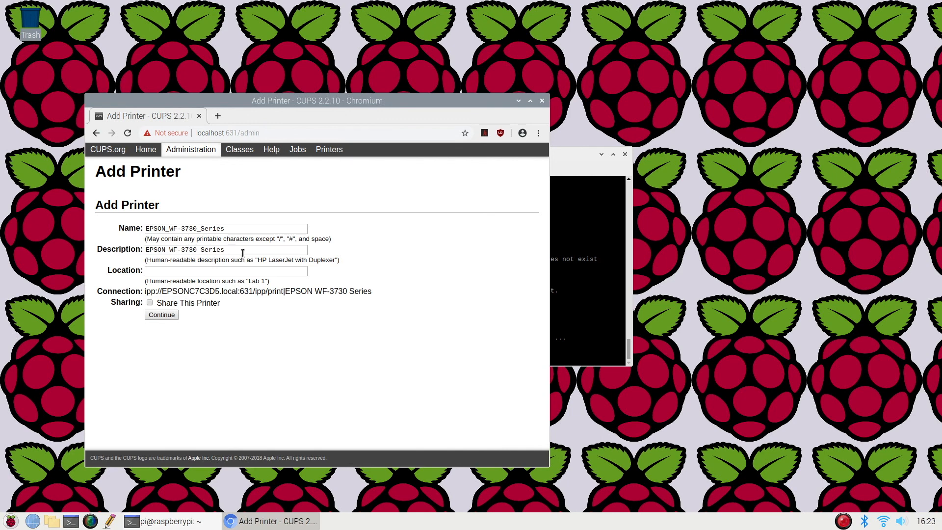
mouse_move(241, 326)
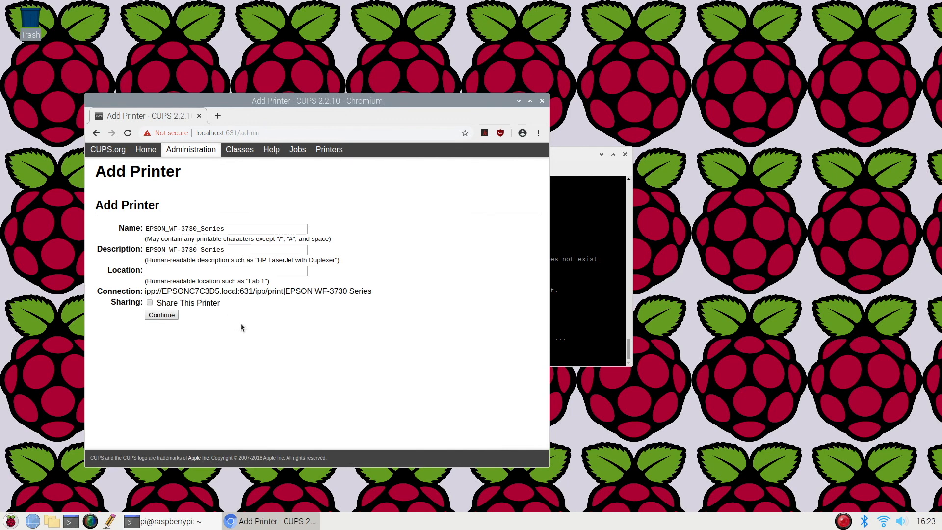
left_click(161, 314)
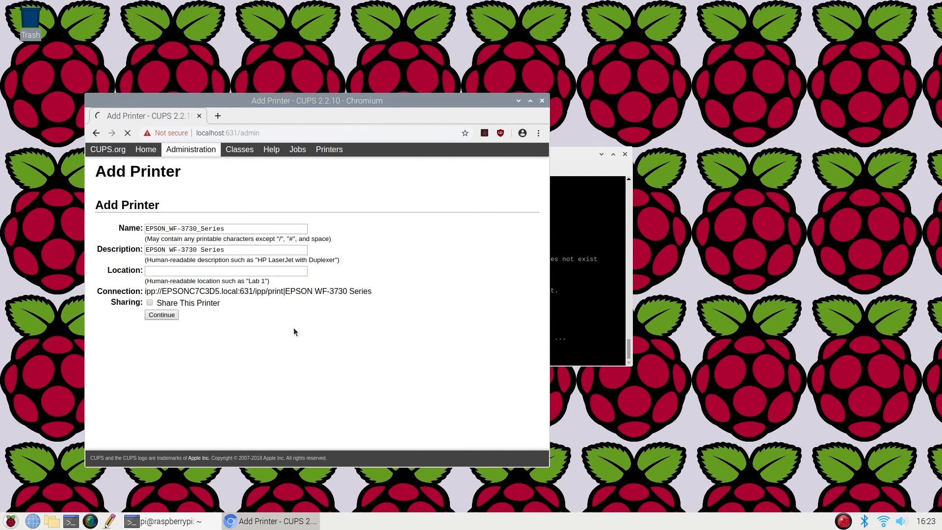
Step: Choose the 'EPSON WF-3730 Series - IPP Everywhere' model, add the printer, and save default options
left_click(161, 314)
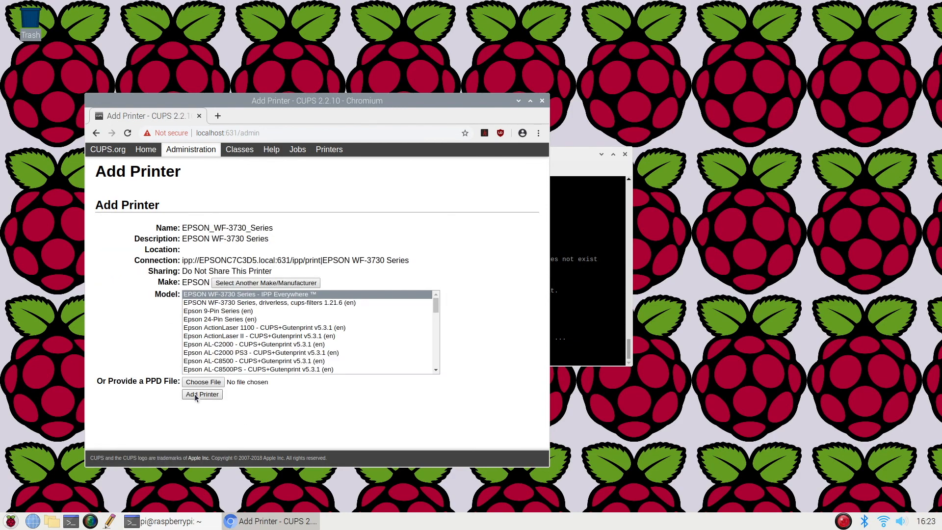
mouse_move(252, 401)
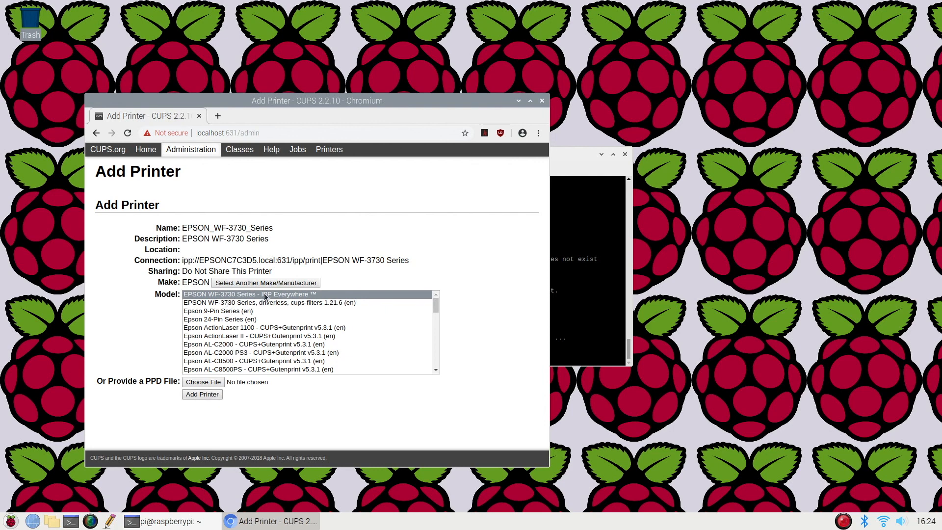
mouse_move(265, 296)
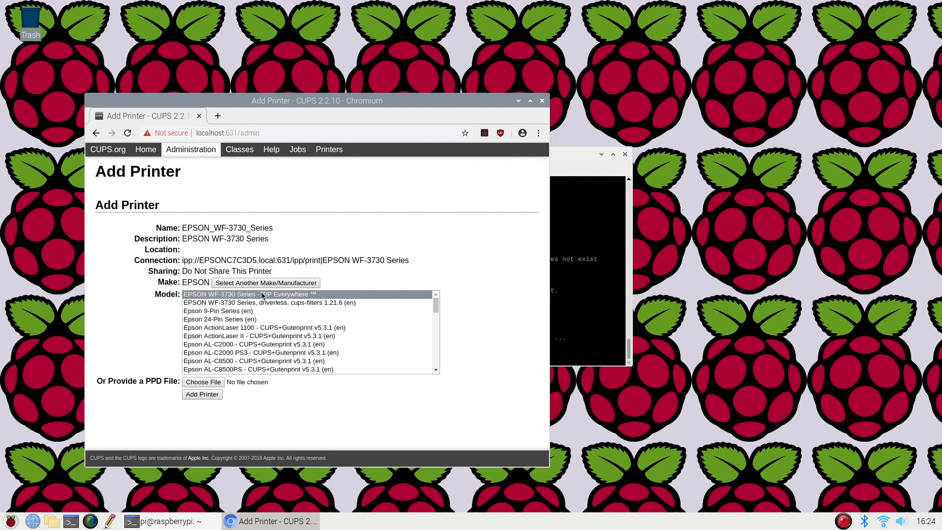
left_click(202, 394)
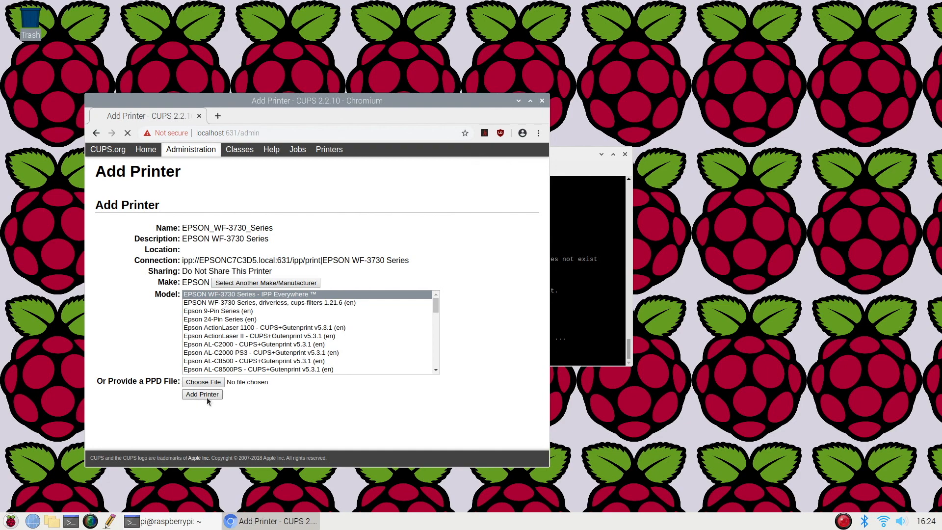
left_click(202, 394)
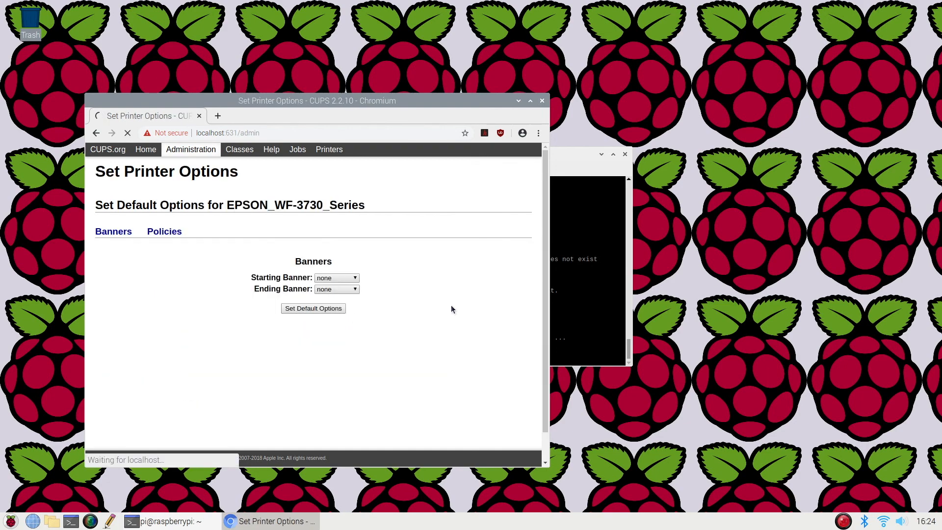
left_click(313, 308)
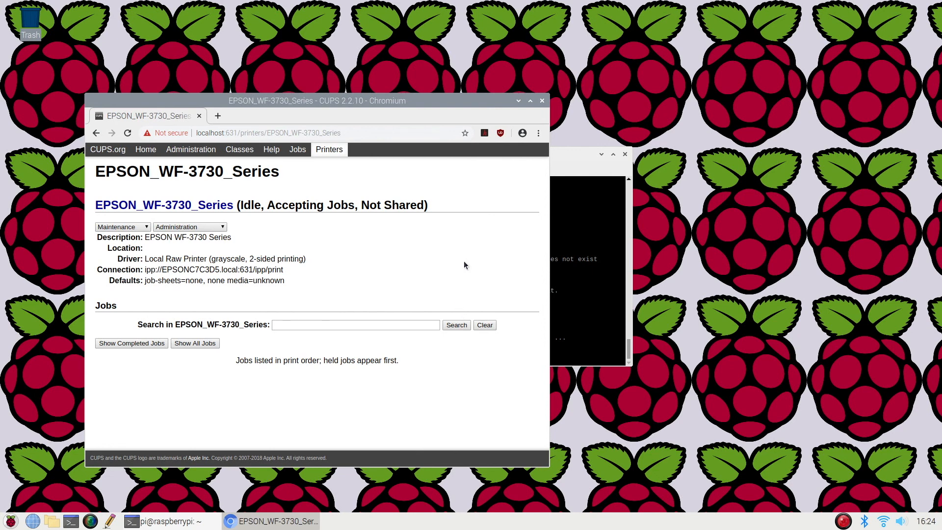
mouse_move(503, 382)
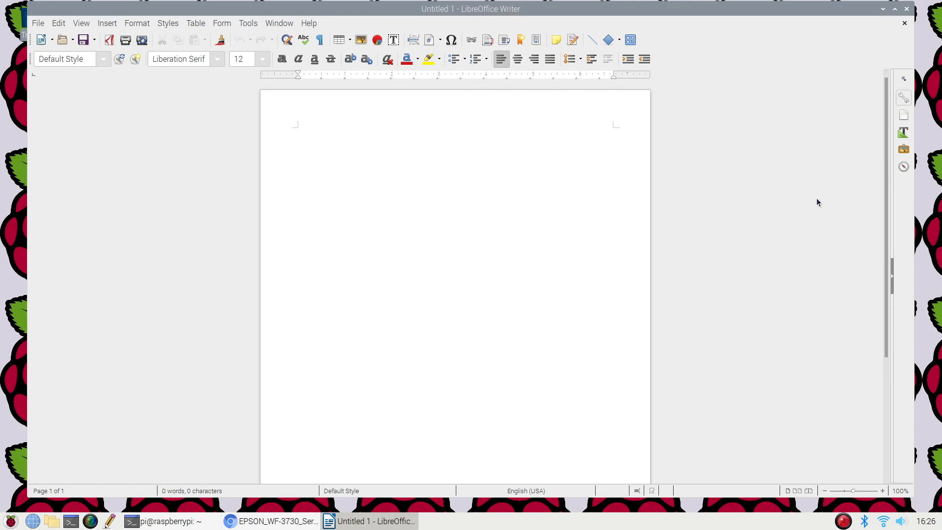
Step: Type 'This is a test document!' and choose File > Print
type("T")
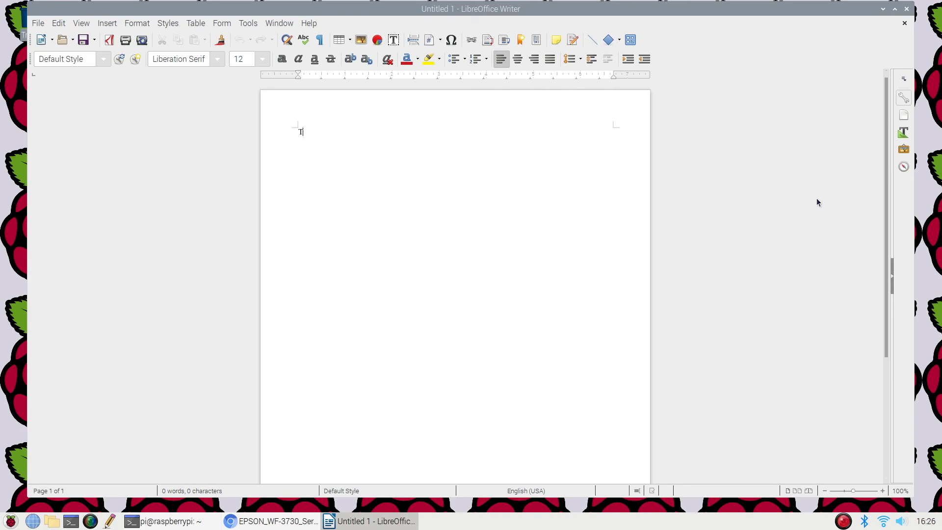
left_click(37, 23)
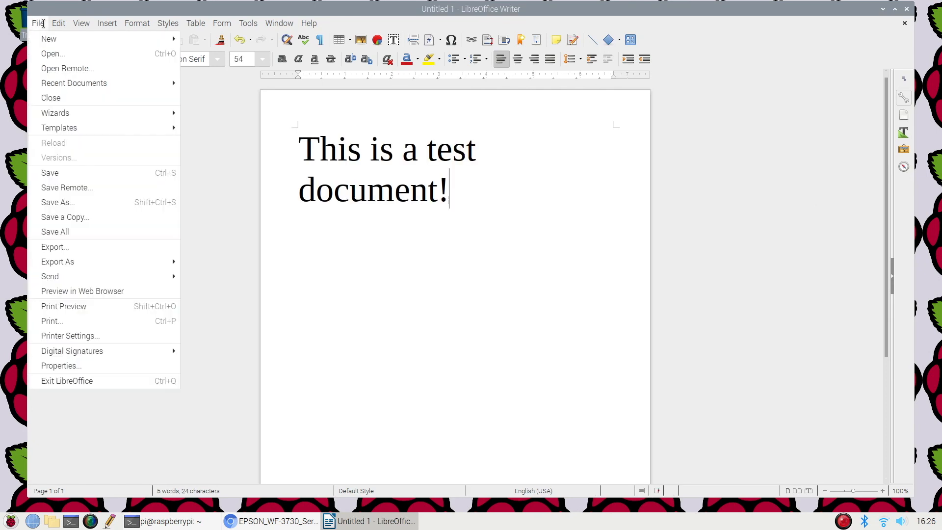
mouse_move(51, 321)
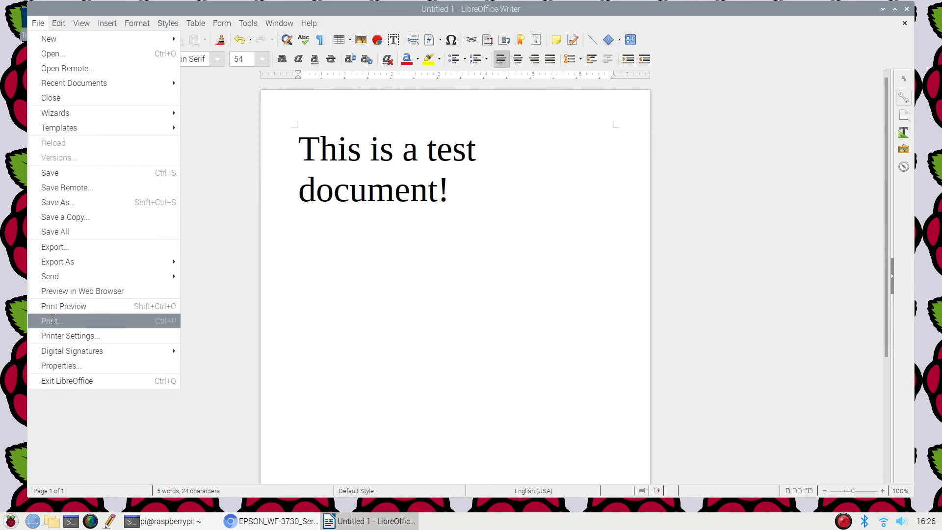
left_click(50, 320)
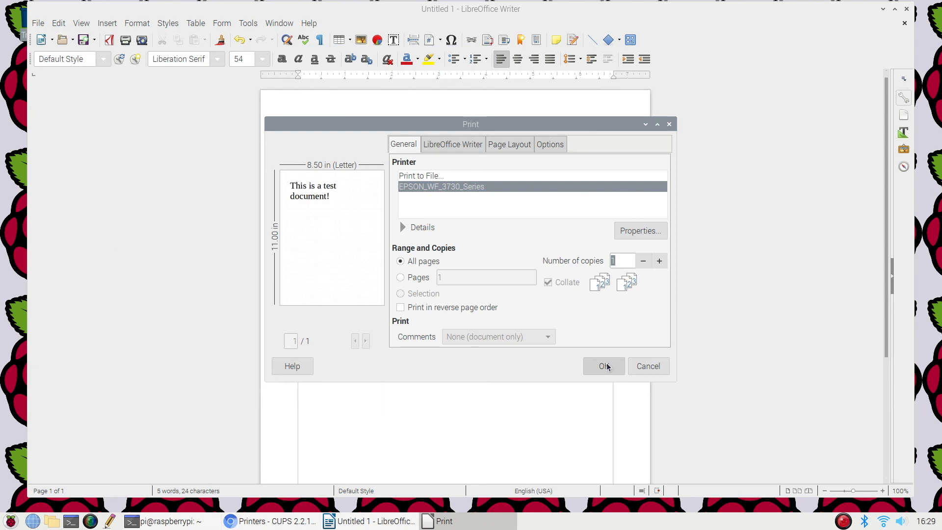
Step: Confirm printing to EPSON_WF_3730_Series with OK
left_click(603, 366)
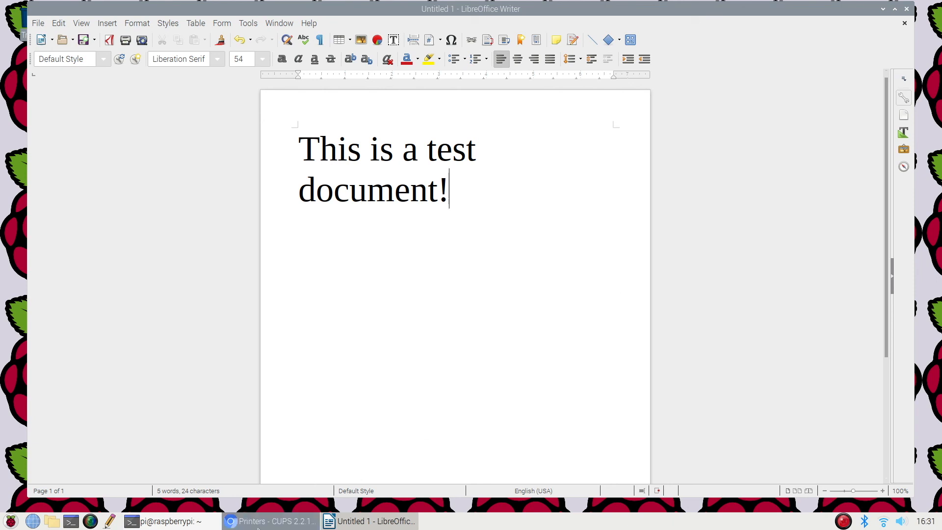
Step: Return to the CUPS Printers page showing EPSON_WF_3730_Series as Idle
left_click(271, 521)
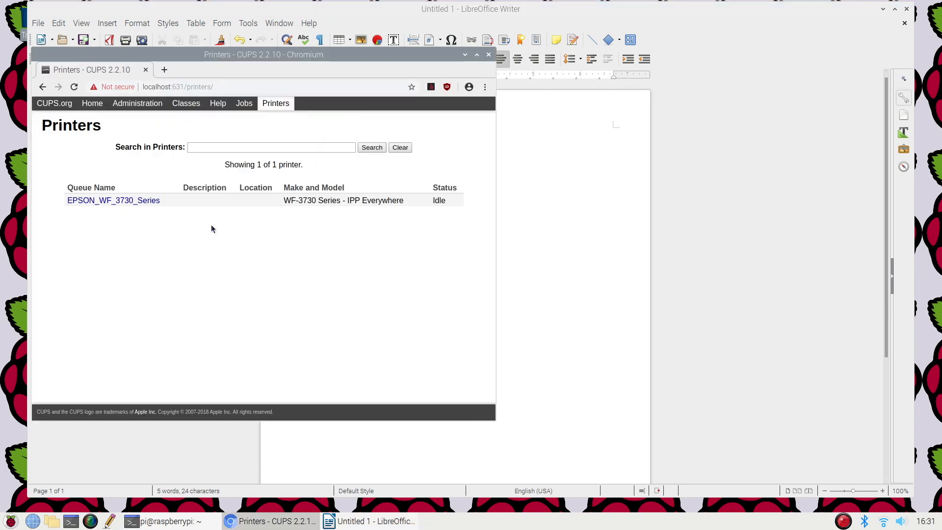
mouse_move(253, 222)
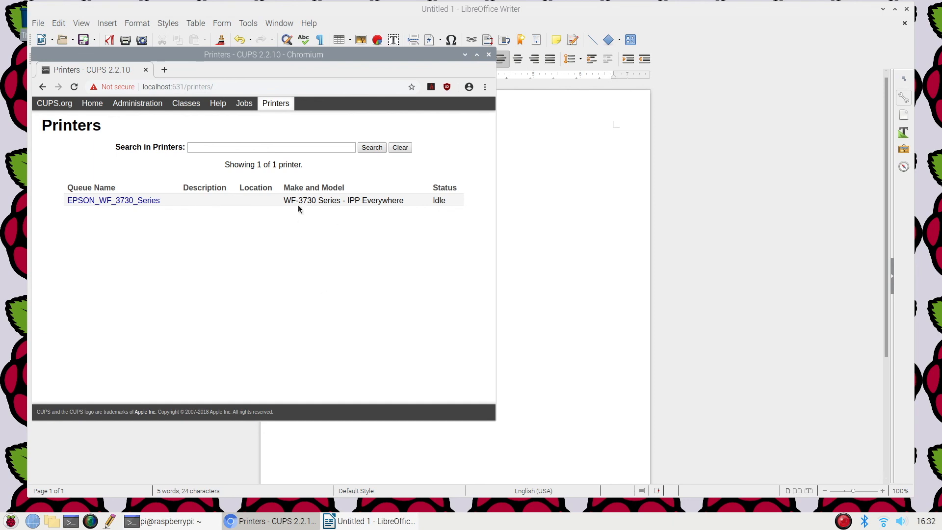
mouse_move(398, 241)
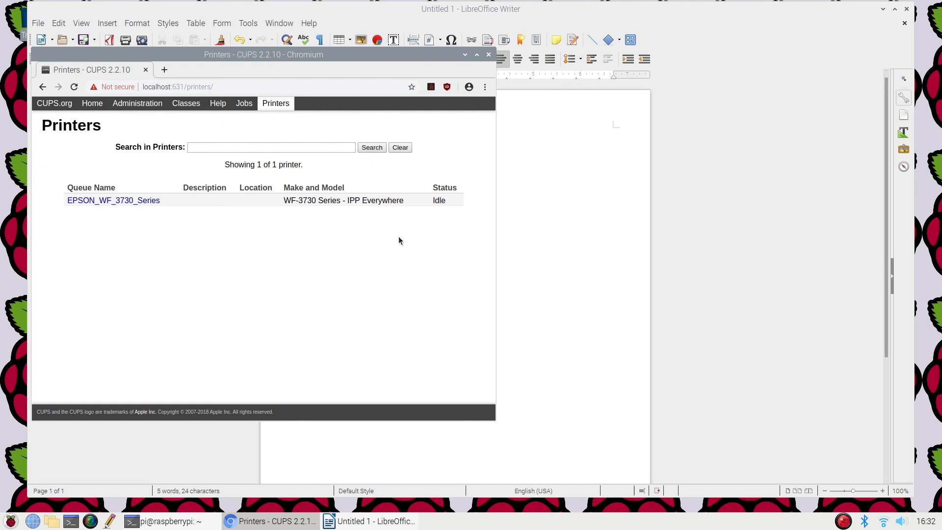
mouse_move(350, 58)
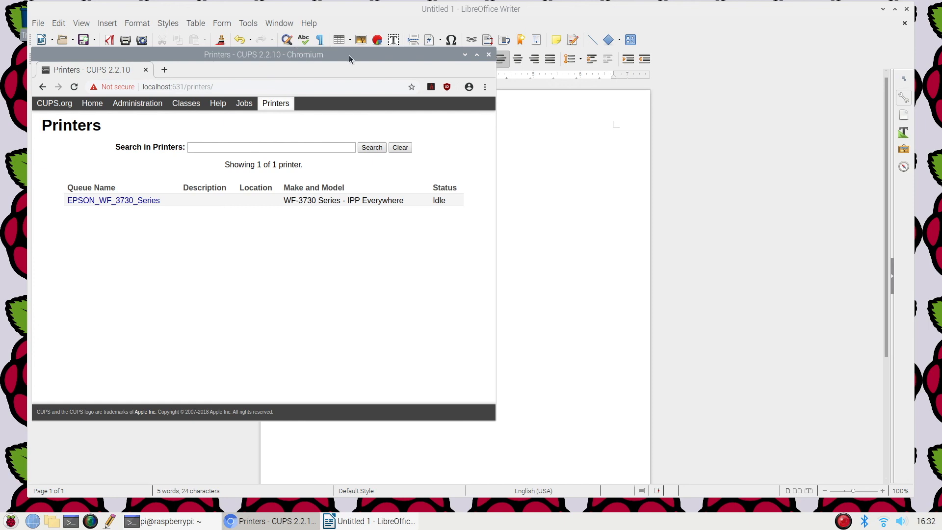